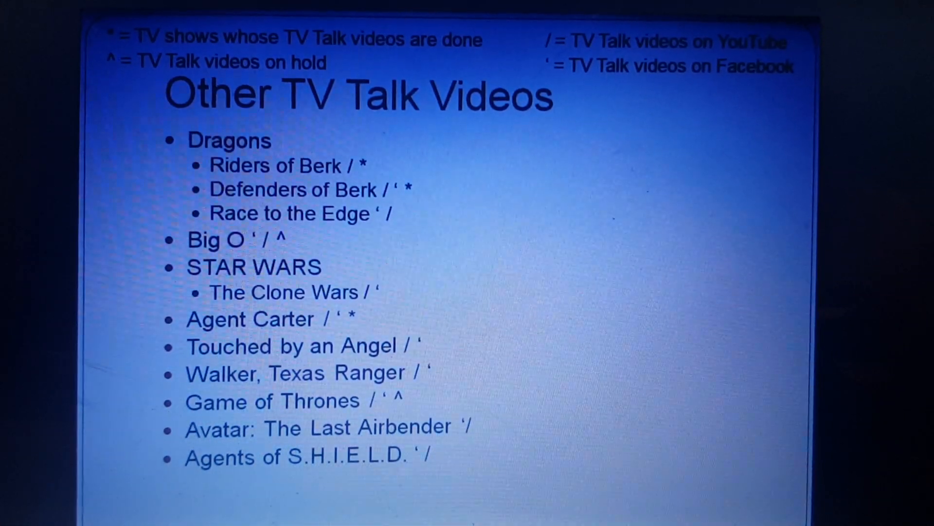
# Advance from the Other TV Talk Videos slide to the Other Videos slide.
pyautogui.press('right')
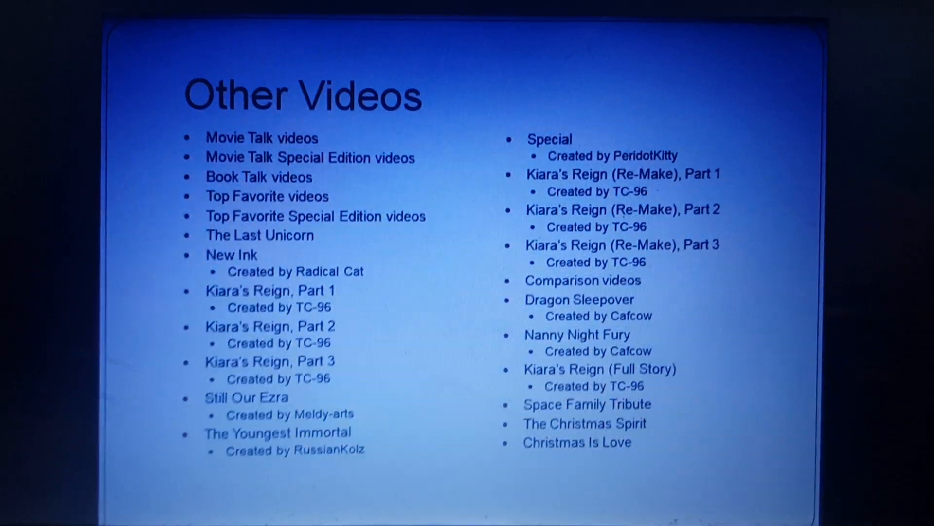